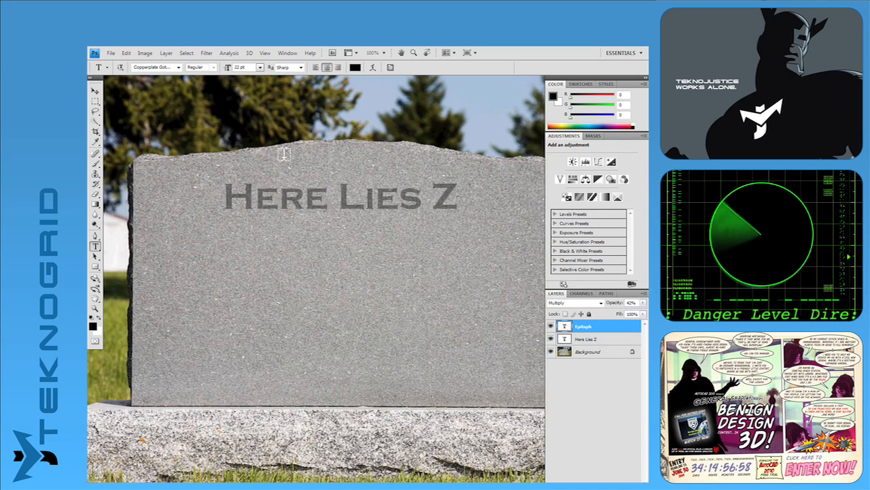
Add the epitaph line 'Defender of Anonymou' beneath 'Here Lies Z' on the gravestone.
left_click(340, 256)
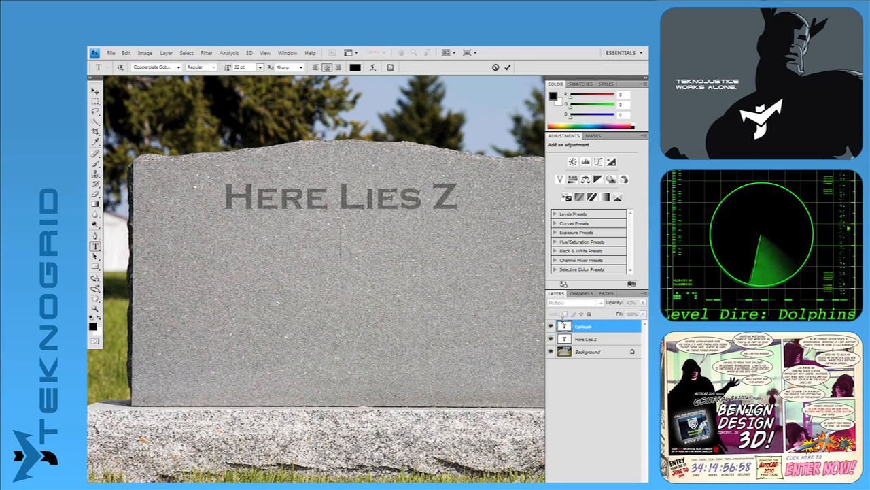
type("Defender of")
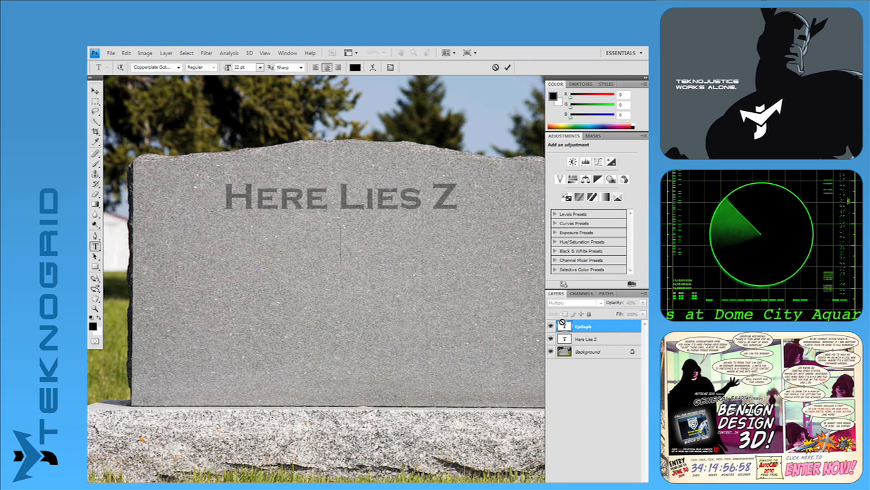
type("Anonymou")
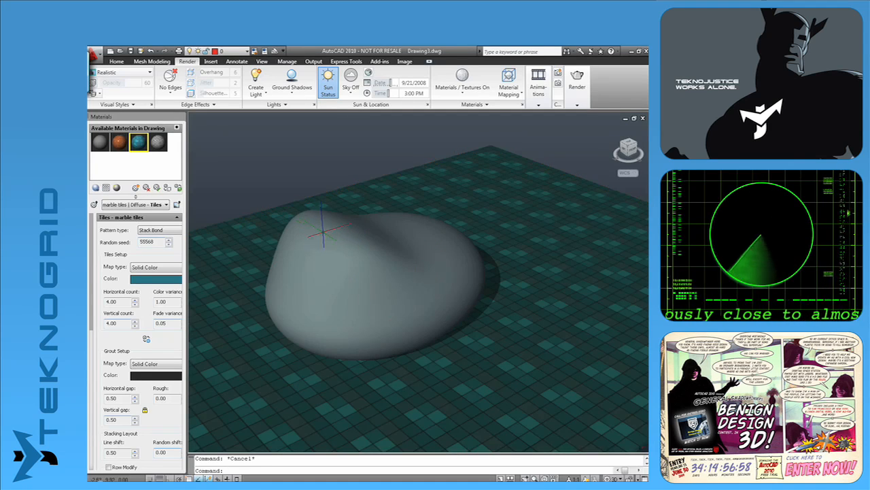
Apply the Oak wood material to the selected blob solid.
right_click(119, 140)
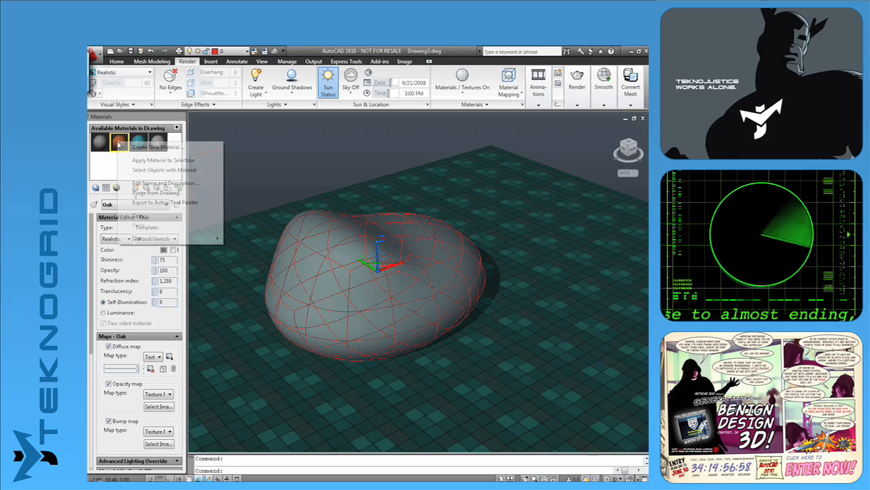
left_click(163, 161)
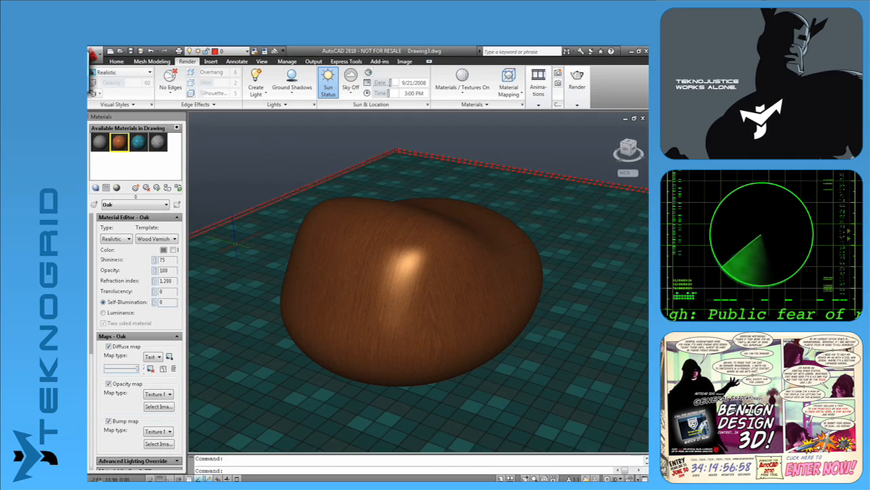
Edit the marble tiles material, trying reddish pink and olive yellow before settling on teal.
left_click(139, 141)
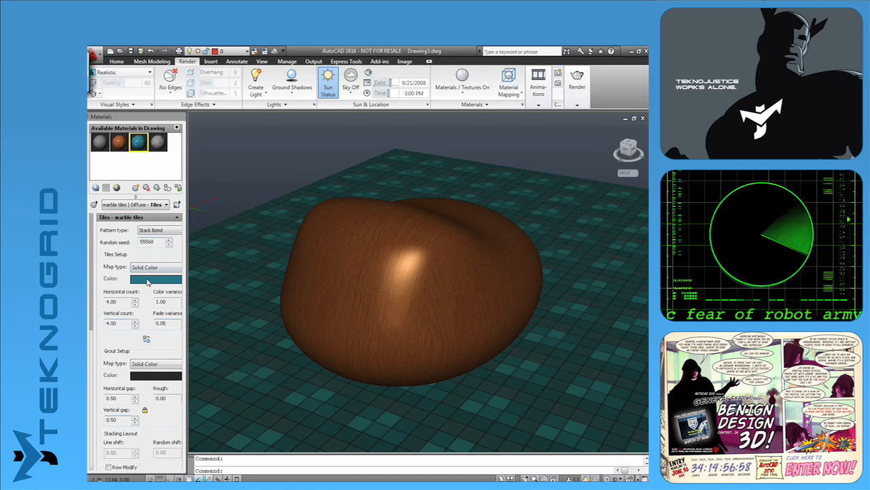
left_click(155, 279)
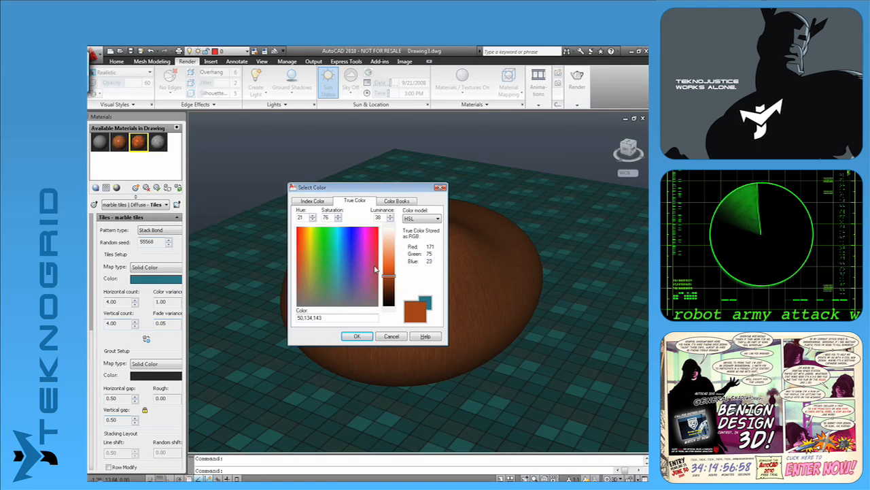
left_click(330, 263)
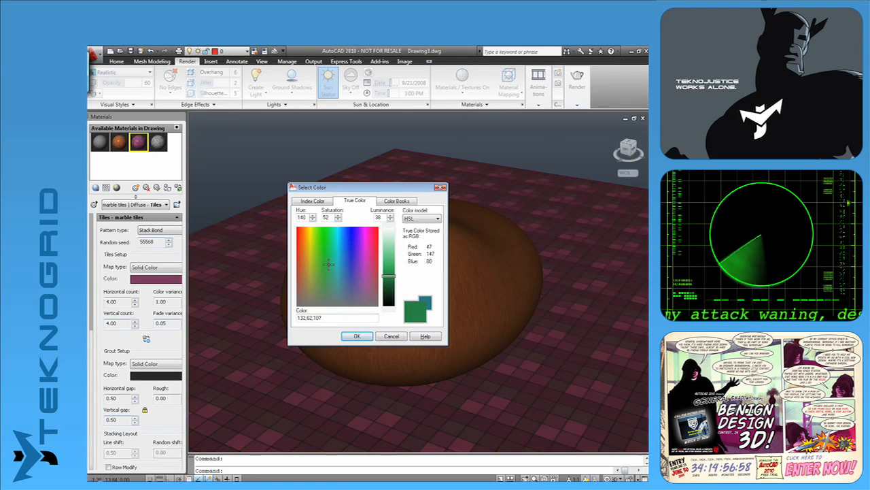
left_click(310, 266)
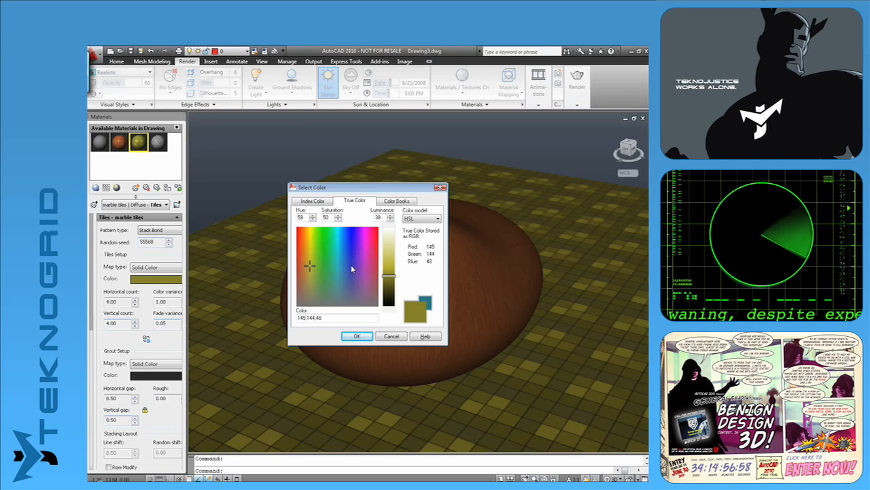
left_click(336, 248)
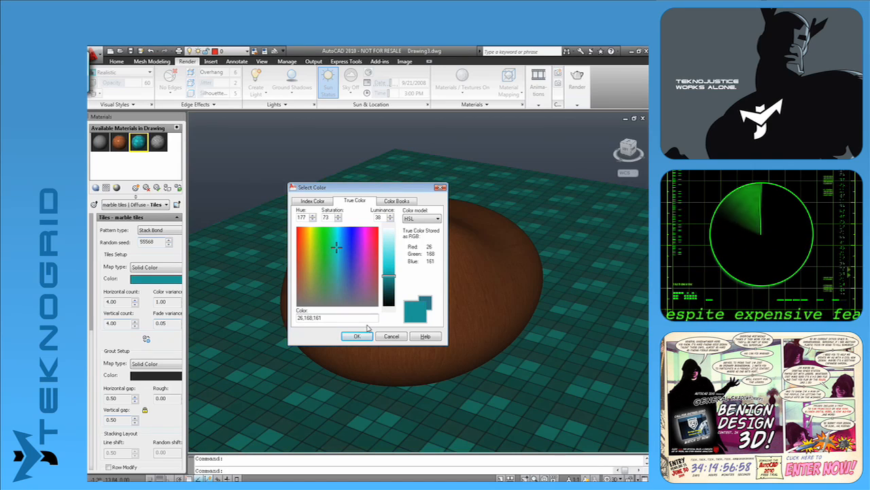
left_click(356, 336)
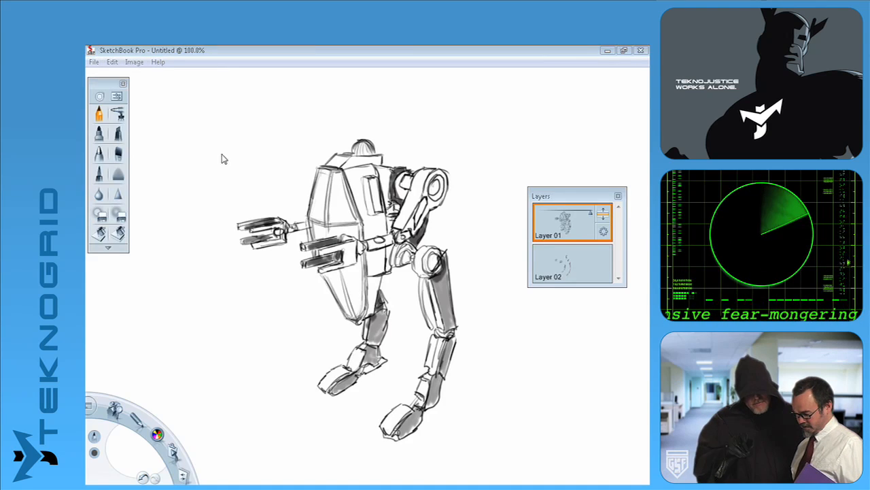
Save the robot sketch as a TIFF image in the Pictures folder.
left_click(515, 92)
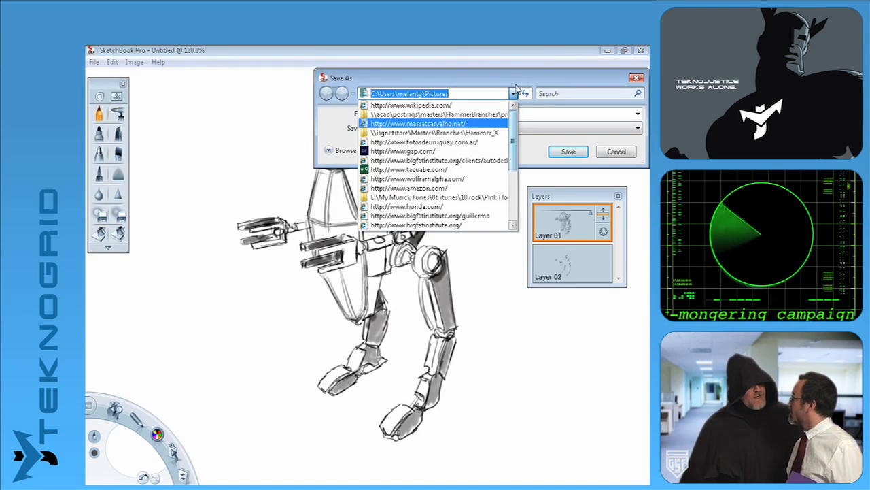
left_click(512, 92)
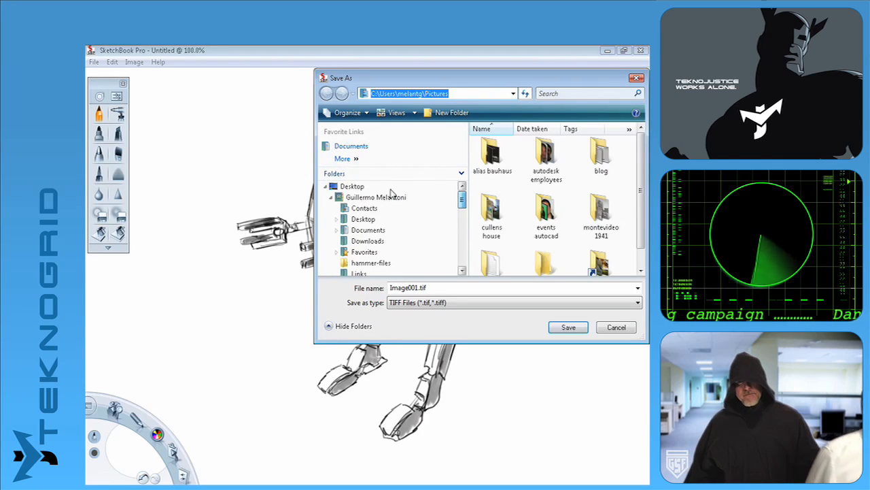
left_click(569, 326)
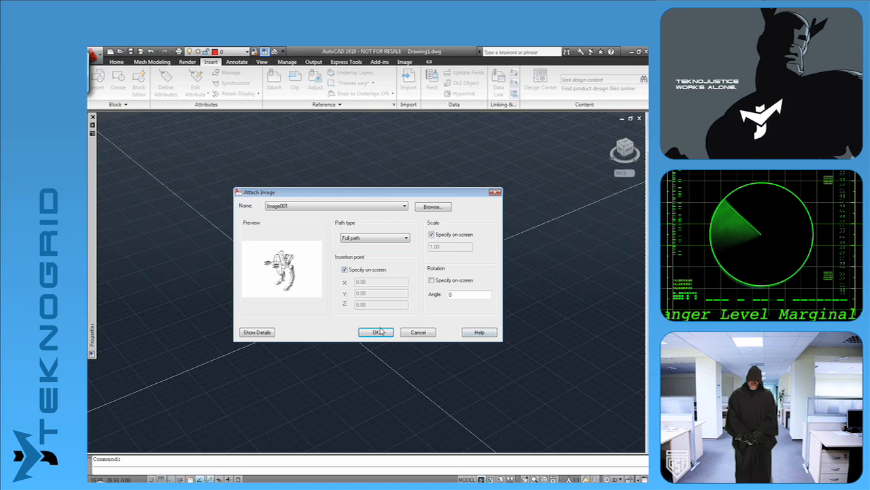
Attach Image001 of the robot sketch and place it in the 3D scene.
left_click(375, 331)
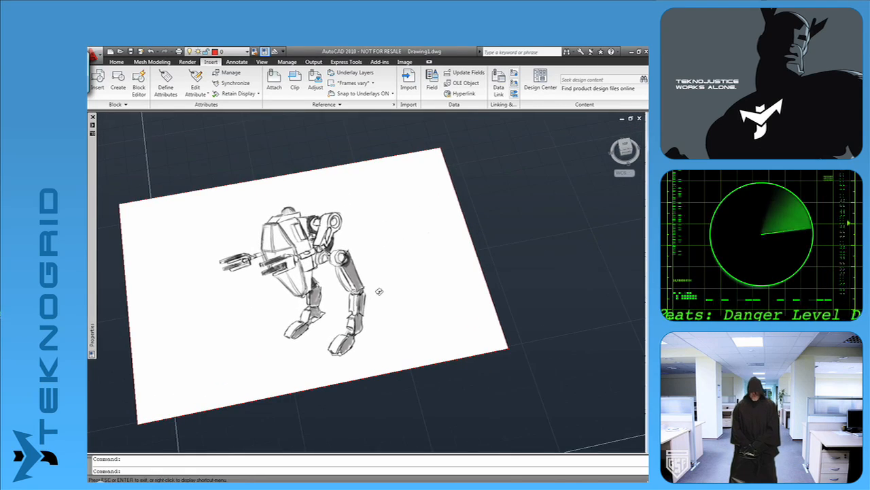
left_click(117, 61)
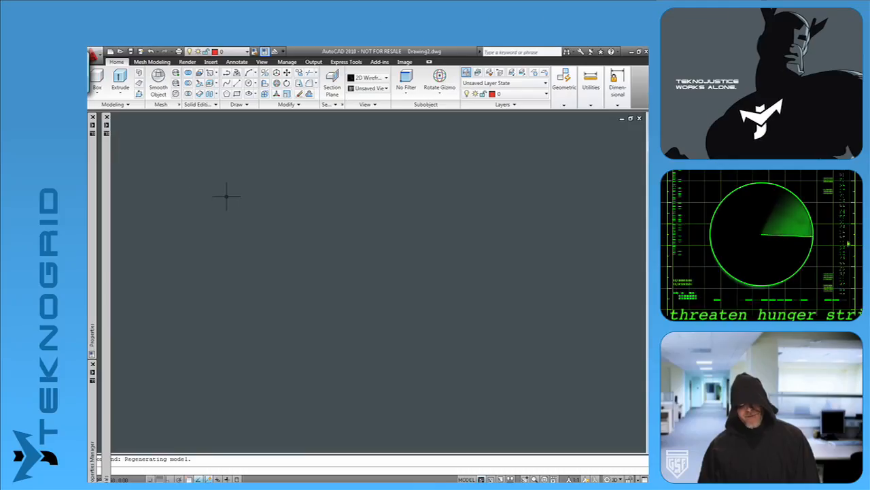
Attach the logo PDF as an underlay and adjust how the underlay is displayed.
left_click(210, 62)
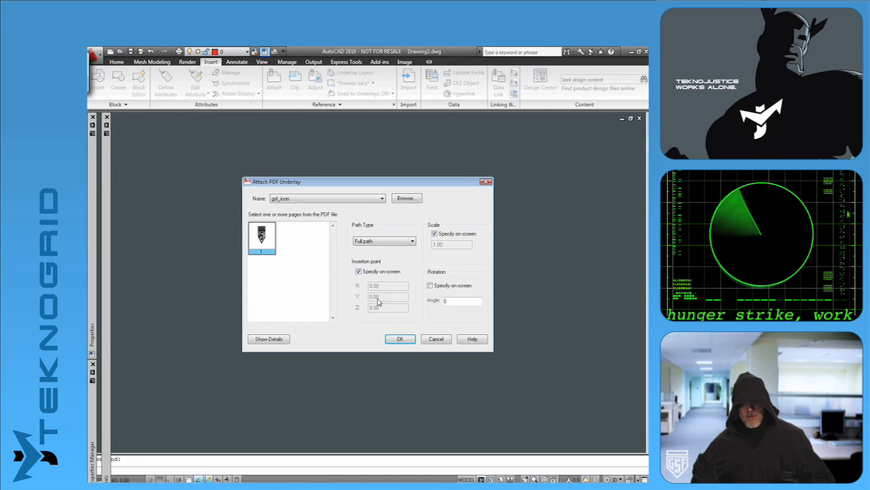
left_click(399, 338)
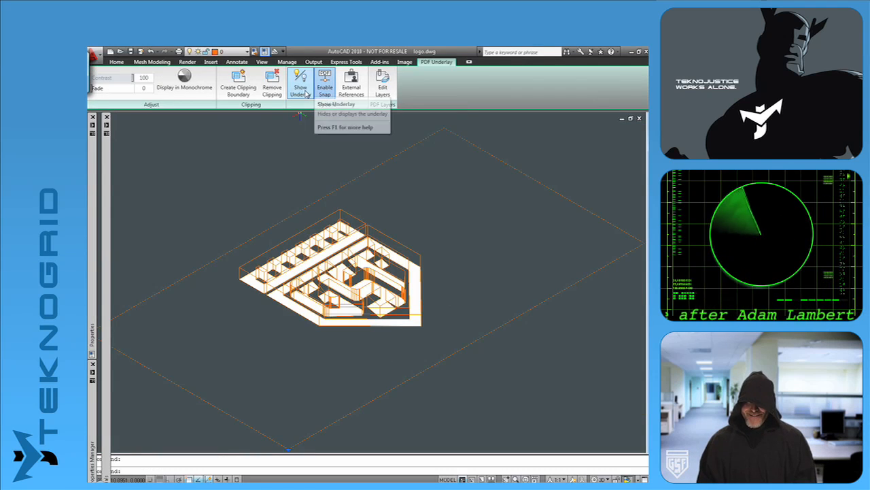
left_click(188, 61)
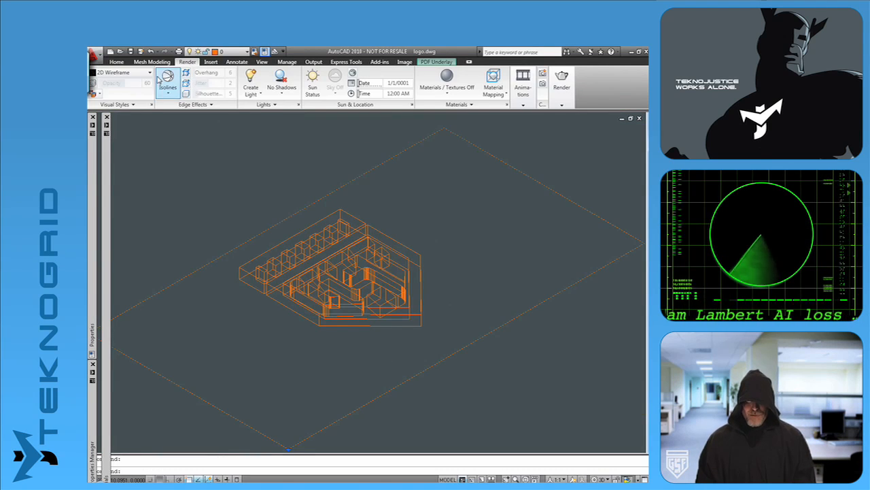
left_click(123, 72)
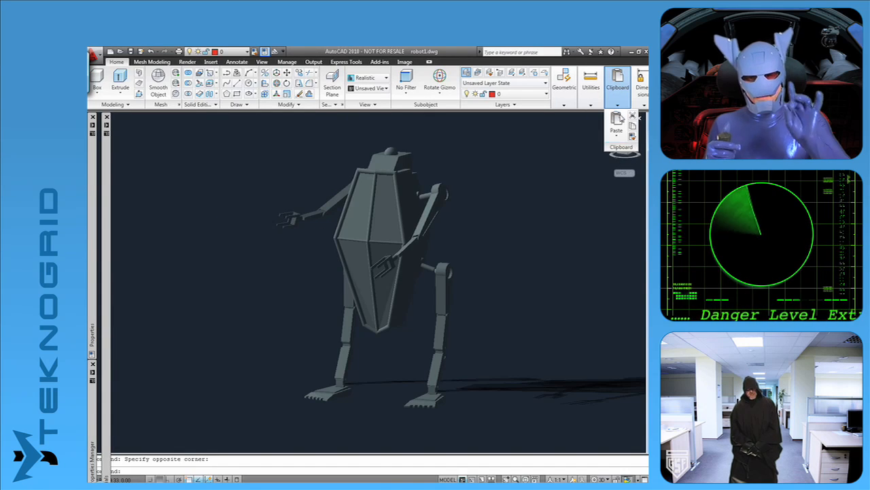
Paste the copied robot objects into the drawing as a single block.
left_click(616, 125)
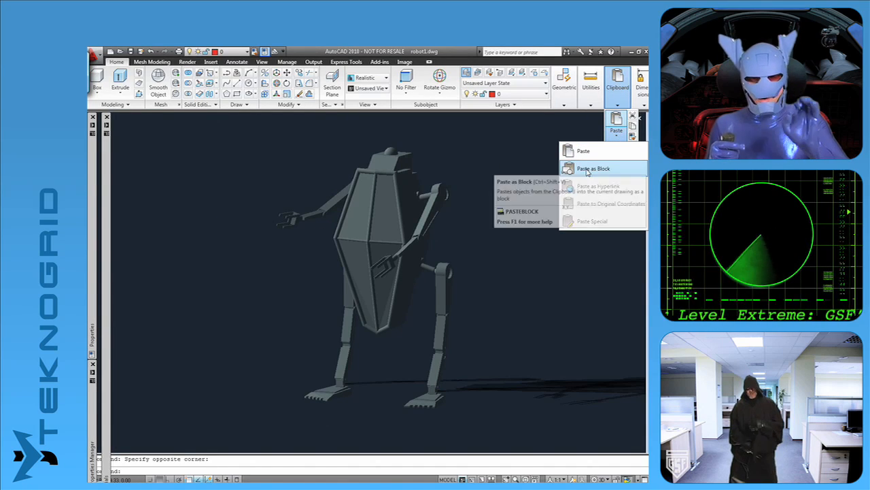
left_click(593, 169)
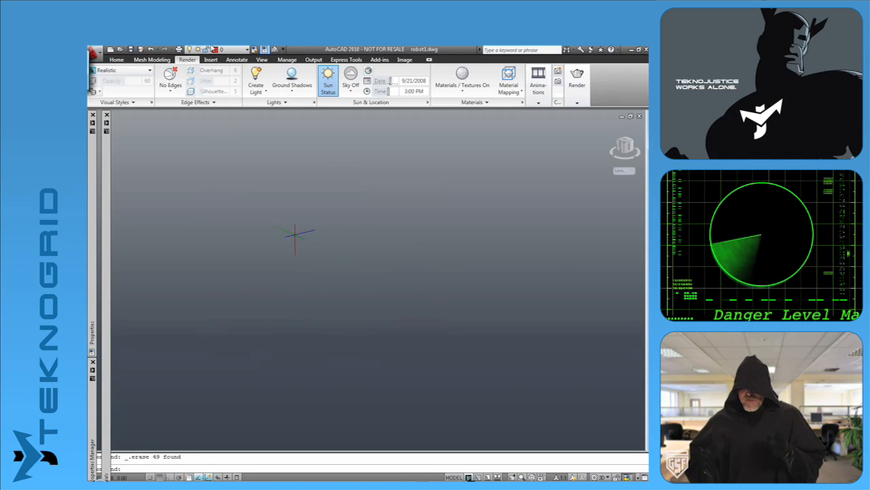
Start a cylinder on the box's end face, picking its base centre and radius there.
left_click(117, 60)
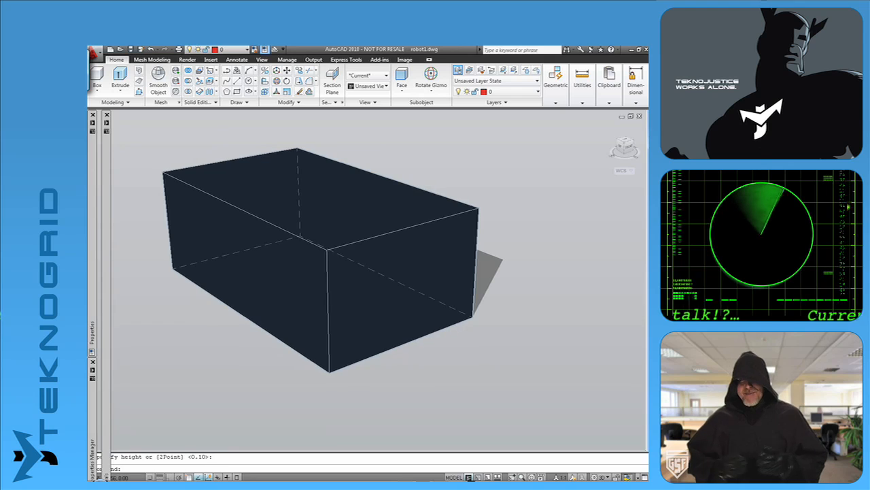
left_click(98, 84)
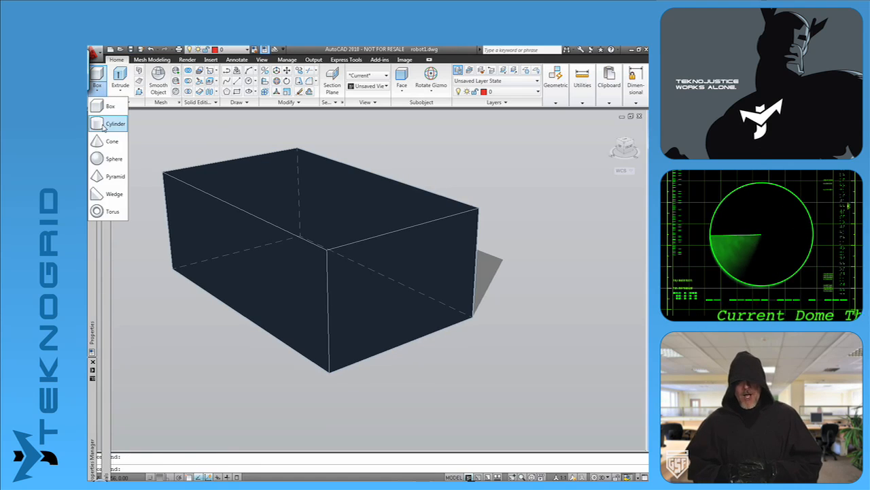
left_click(114, 122)
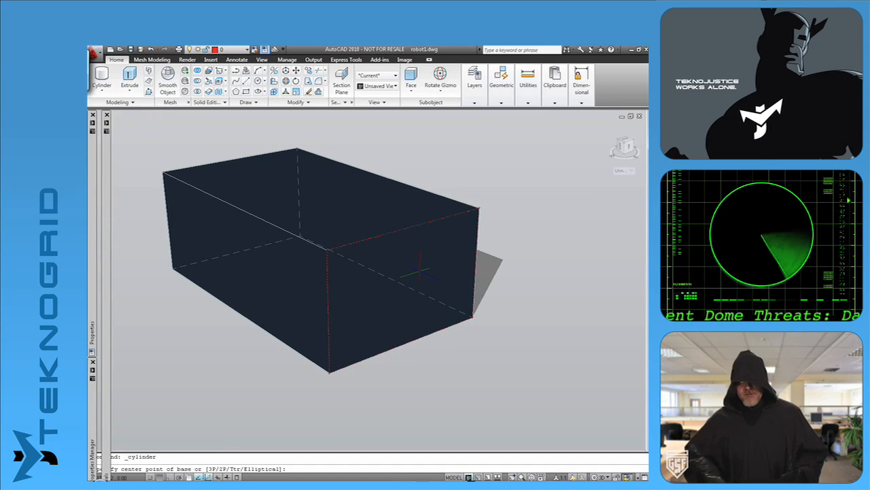
left_click(419, 272)
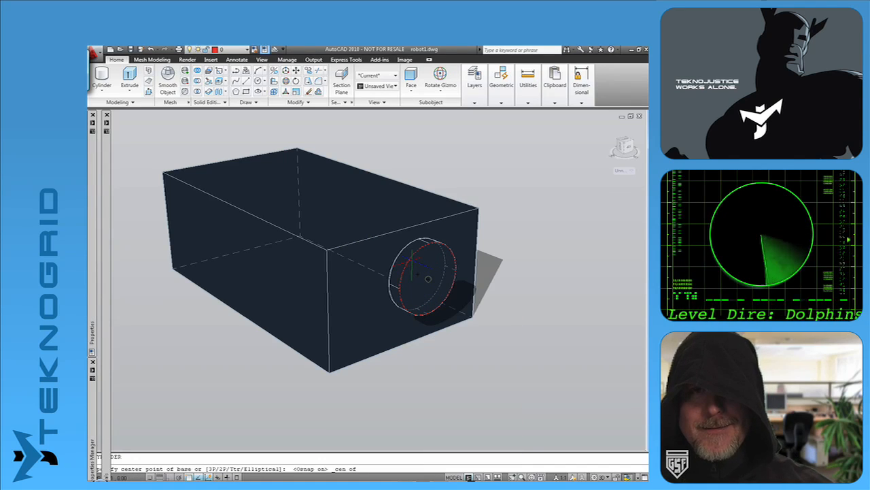
left_click(427, 278)
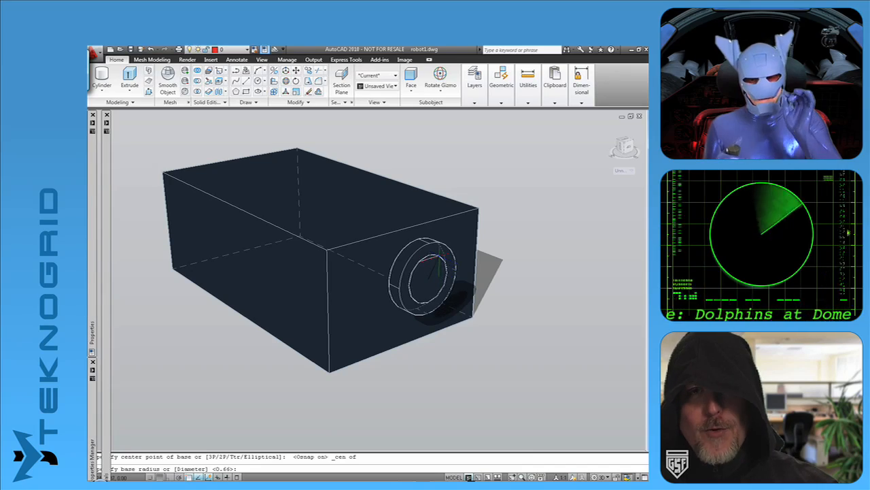